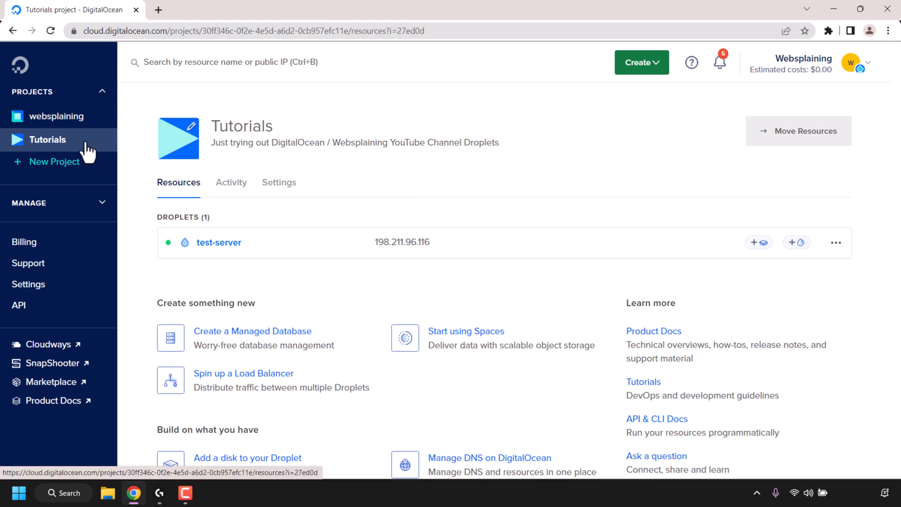
{"action": "mouse_move", "coordinate": [80, 152]}
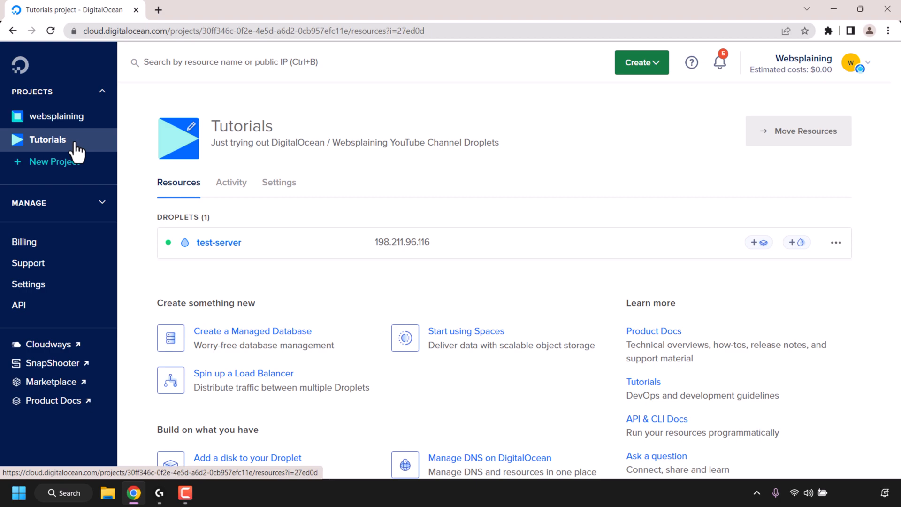
{"action": "mouse_move", "coordinate": [369, 189]}
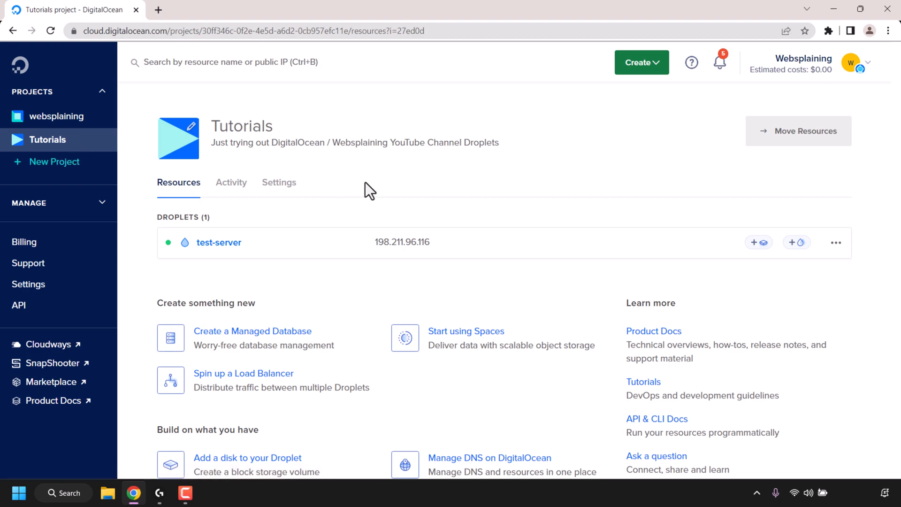
{"action": "mouse_move", "coordinate": [240, 224]}
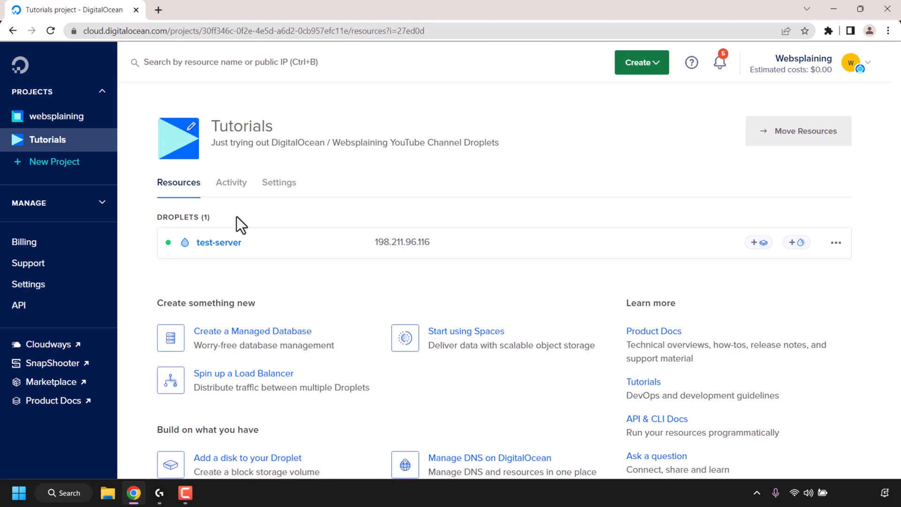
{"action": "mouse_move", "coordinate": [295, 259]}
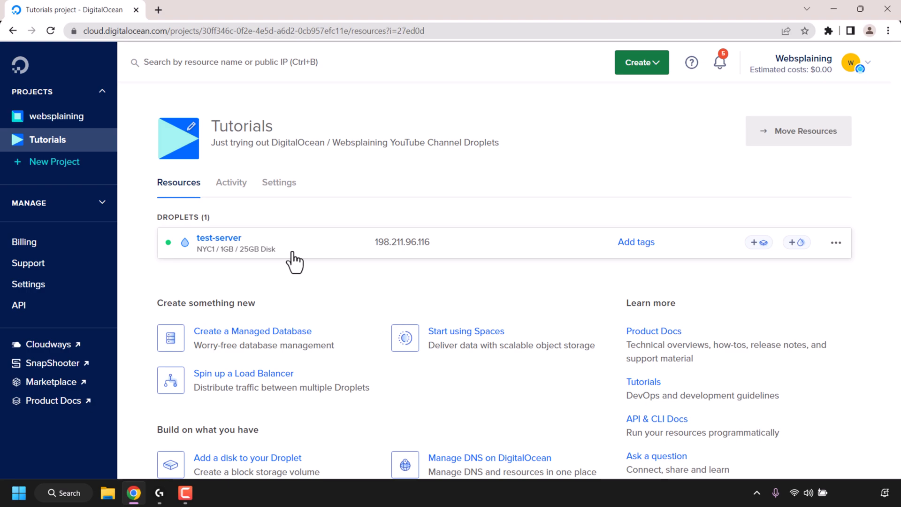
{"action": "mouse_move", "coordinate": [116, 173]}
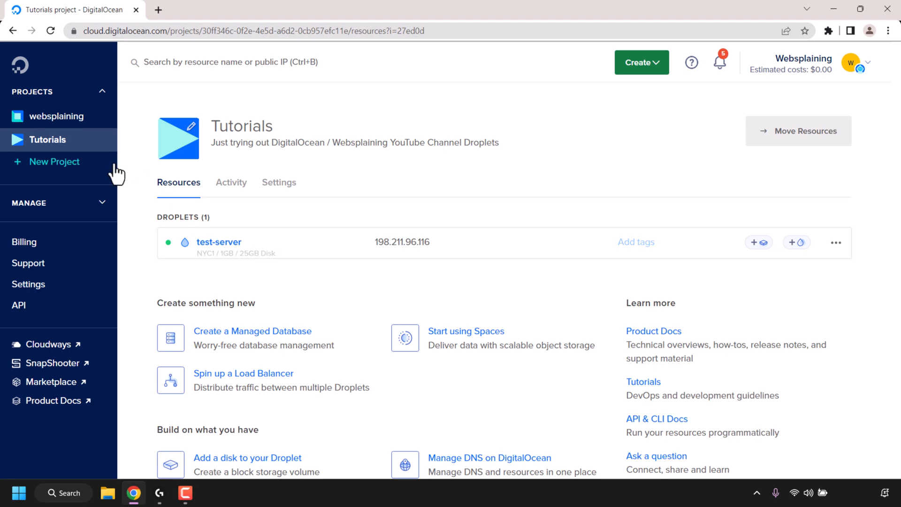
Start a new project named 'Game Server' with its purpose set to Other.
{"action": "left_click", "coordinate": [54, 161]}
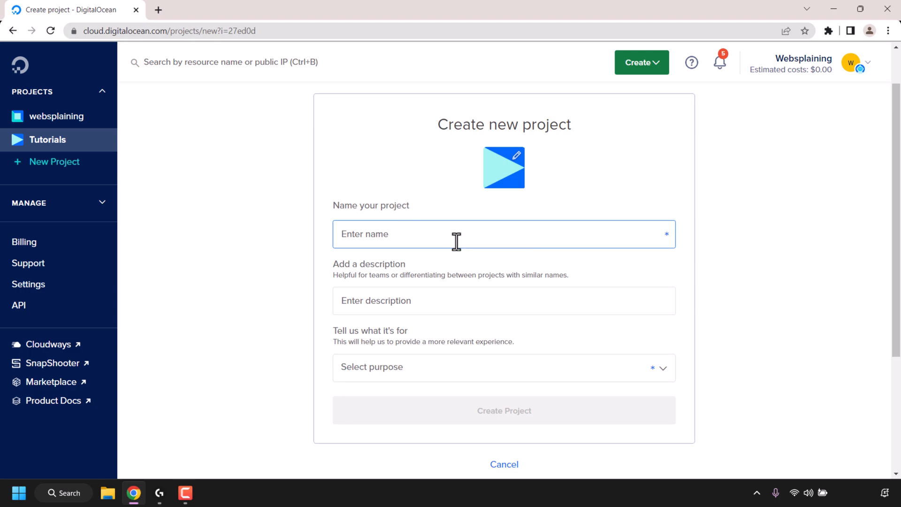
{"action": "type", "text": "Game Ser"}
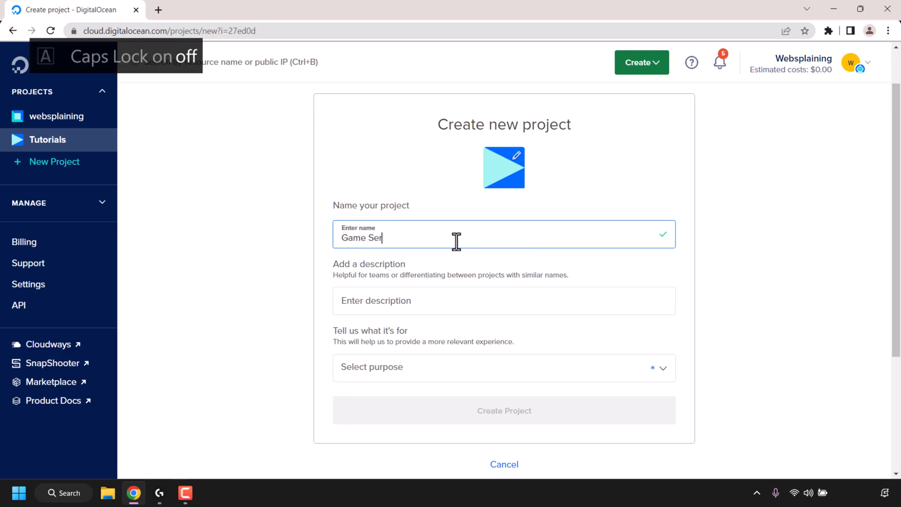
{"action": "type", "text": "ver"}
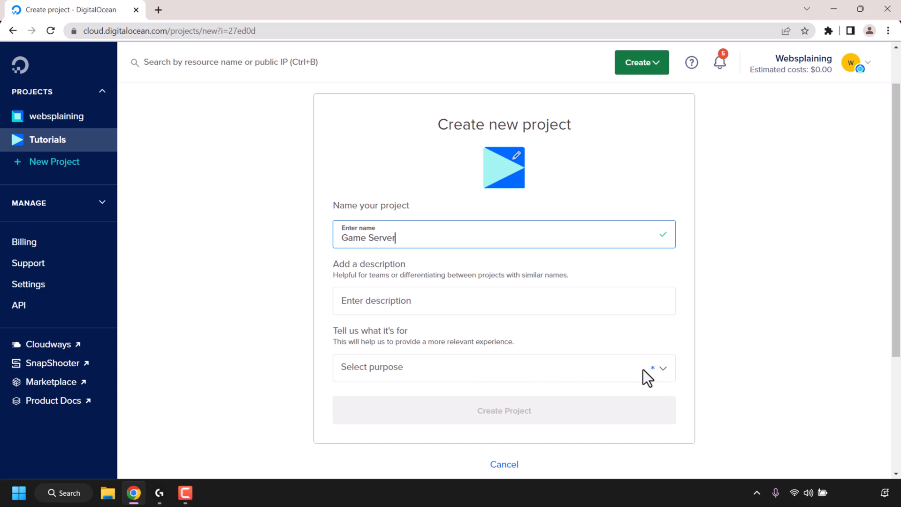
{"action": "left_click", "coordinate": [503, 367]}
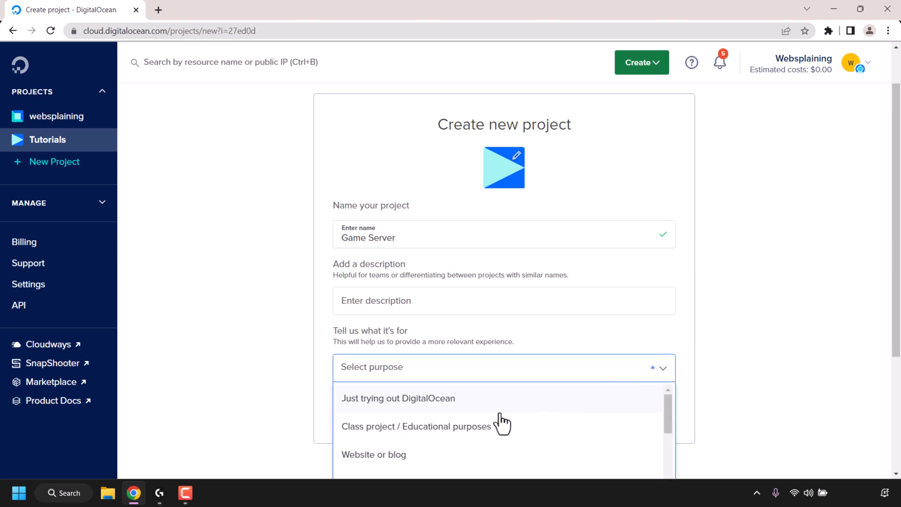
{"action": "scroll", "scroll_direction": "down", "scroll_amount": 3}
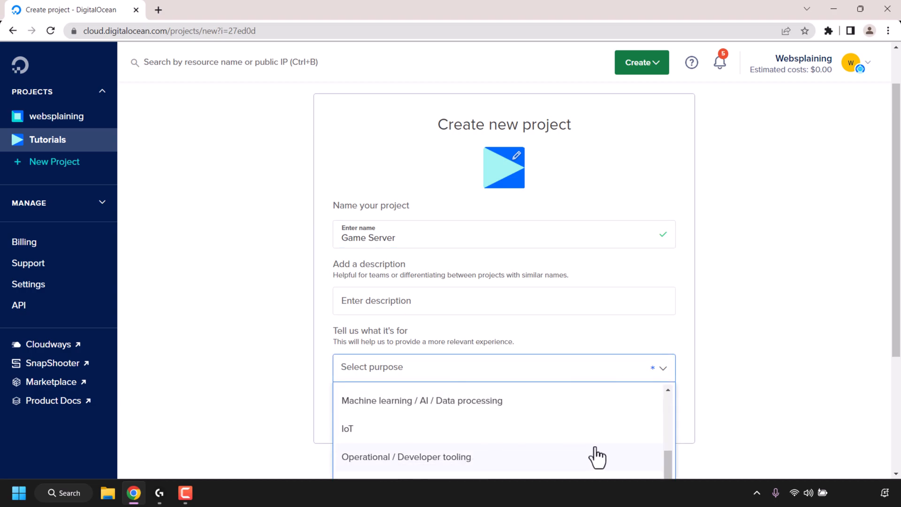
{"action": "scroll", "scroll_direction": "down", "scroll_amount": 3}
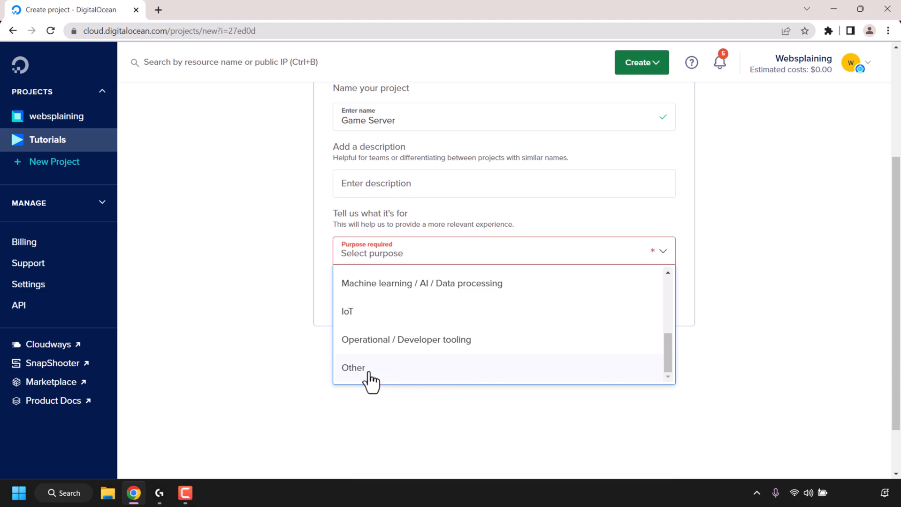
{"action": "left_click", "coordinate": [353, 367]}
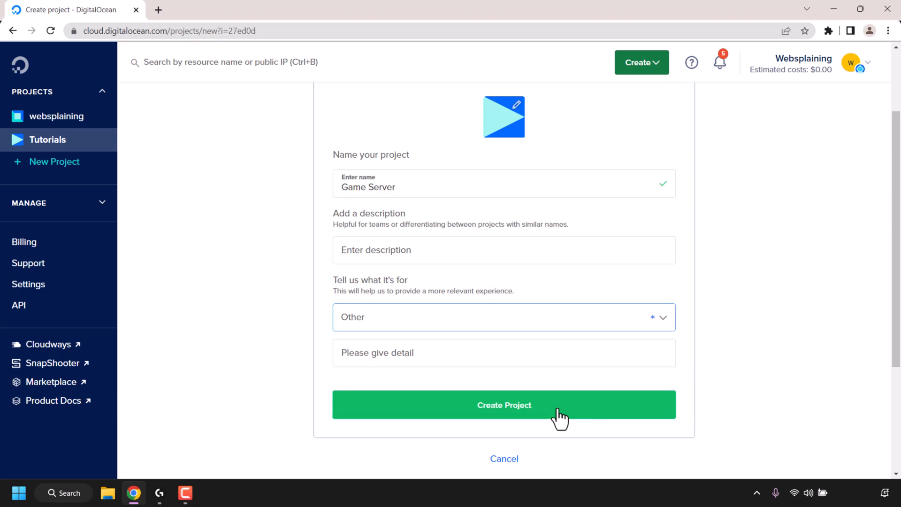
Submit the form to create the Game Server project.
{"action": "left_click", "coordinate": [504, 405]}
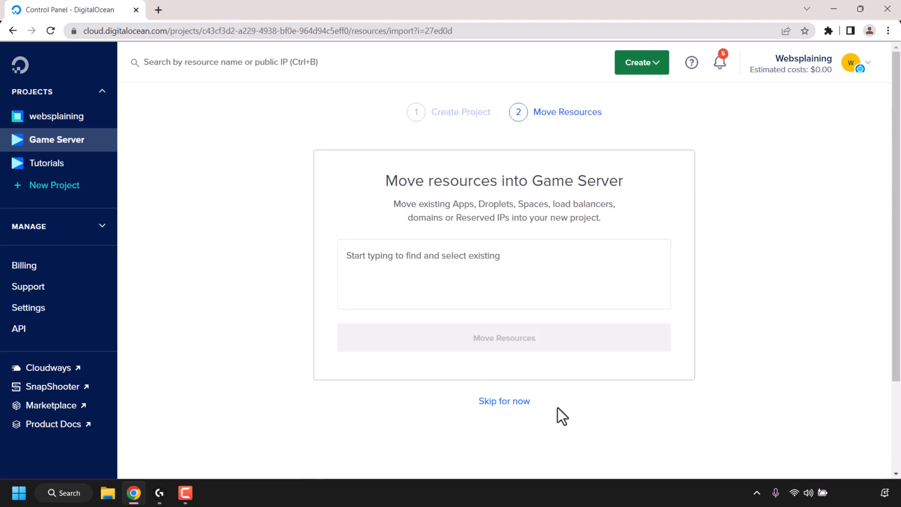
{"action": "mouse_move", "coordinate": [420, 205]}
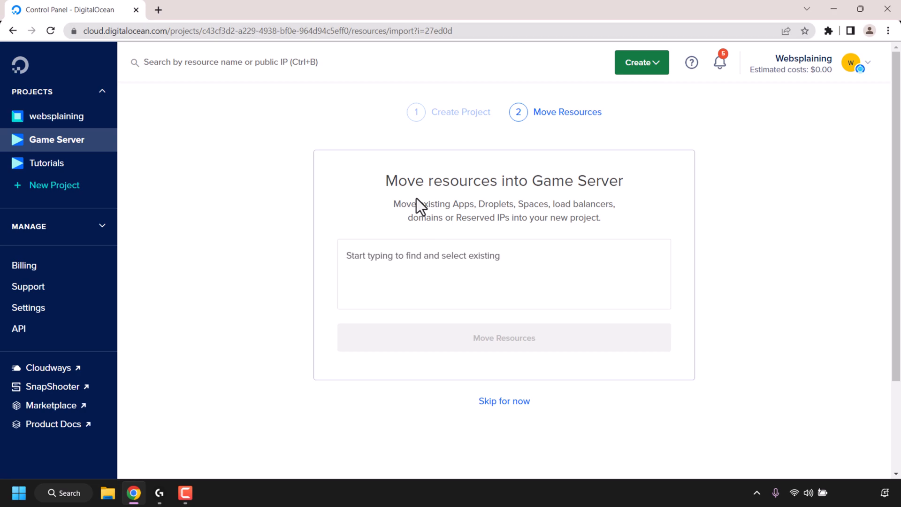
{"action": "mouse_move", "coordinate": [421, 215]}
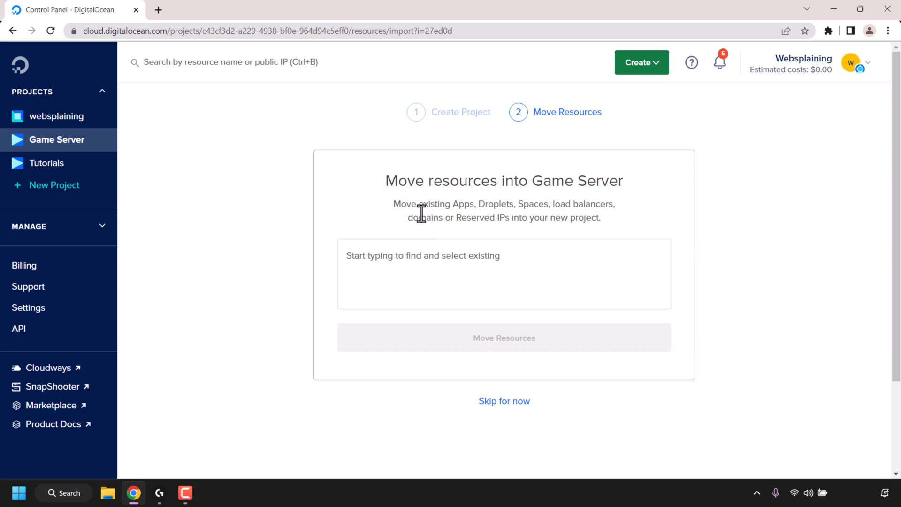
{"action": "mouse_move", "coordinate": [569, 220]}
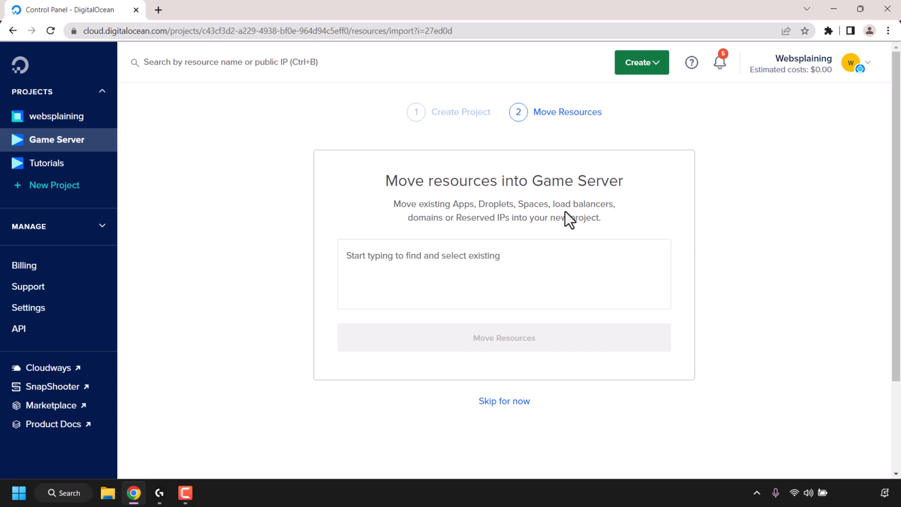
{"action": "mouse_move", "coordinate": [465, 236]}
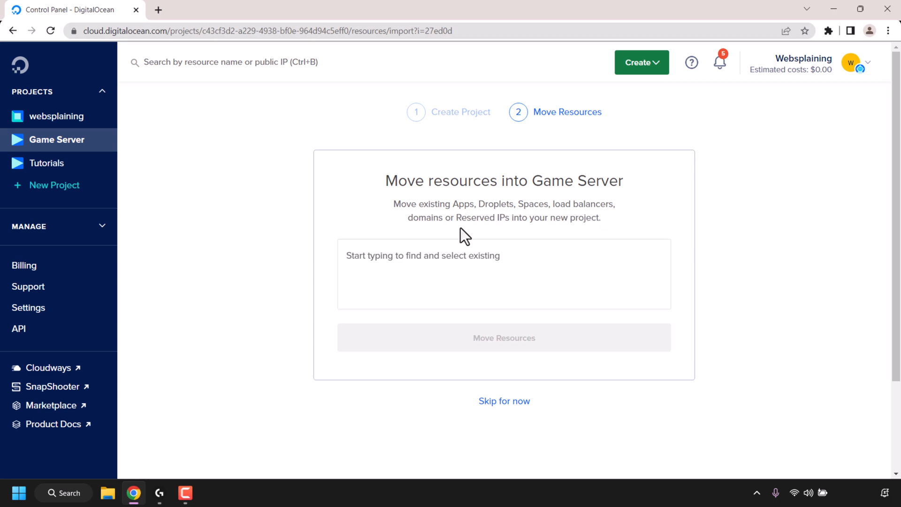
{"action": "mouse_move", "coordinate": [576, 239]}
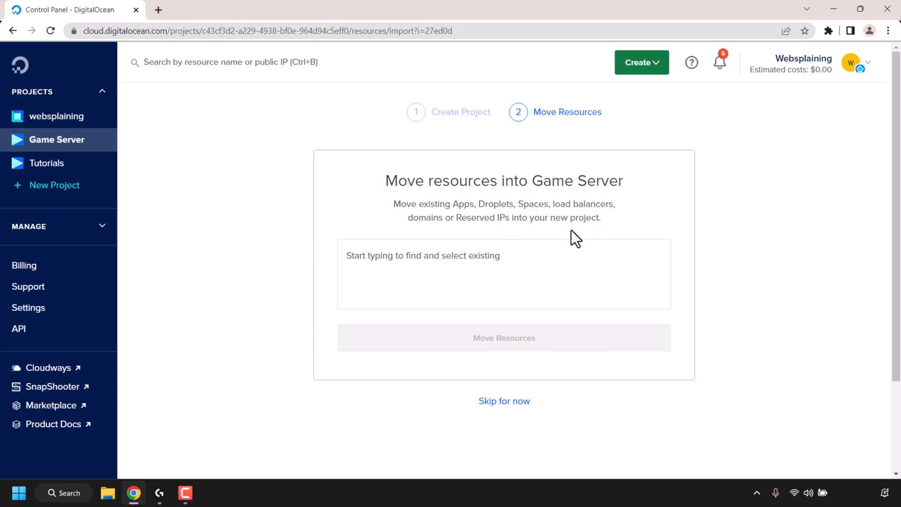
{"action": "mouse_move", "coordinate": [434, 276]}
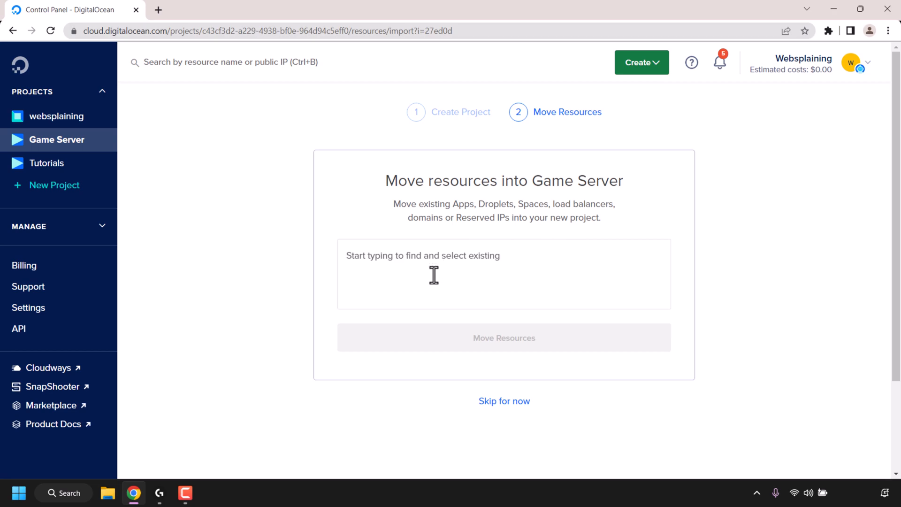
{"action": "mouse_move", "coordinate": [535, 417]}
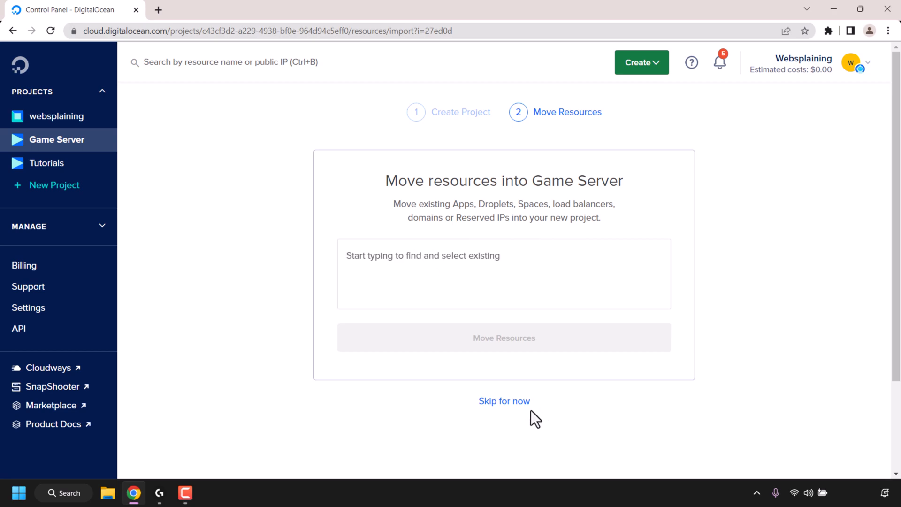
{"action": "mouse_move", "coordinate": [436, 263]}
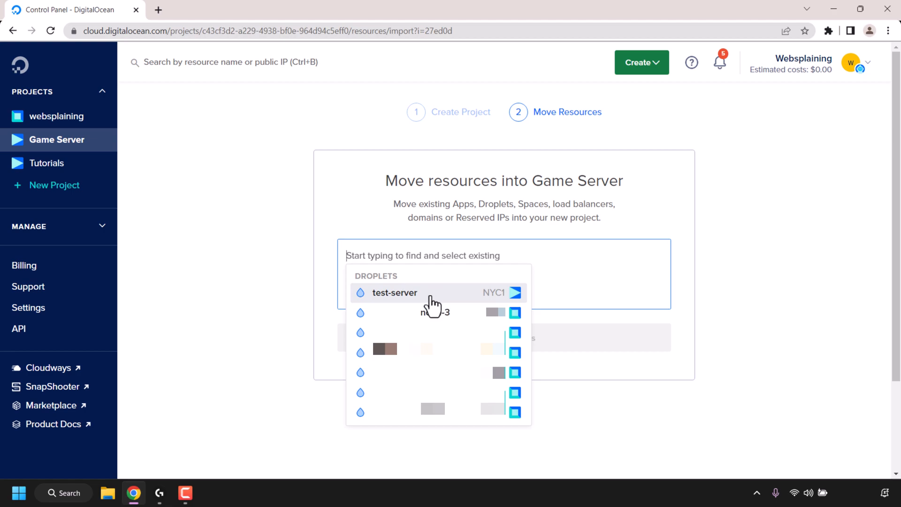
Select the test-server droplet and move it into the Game Server project.
{"action": "left_click", "coordinate": [394, 293]}
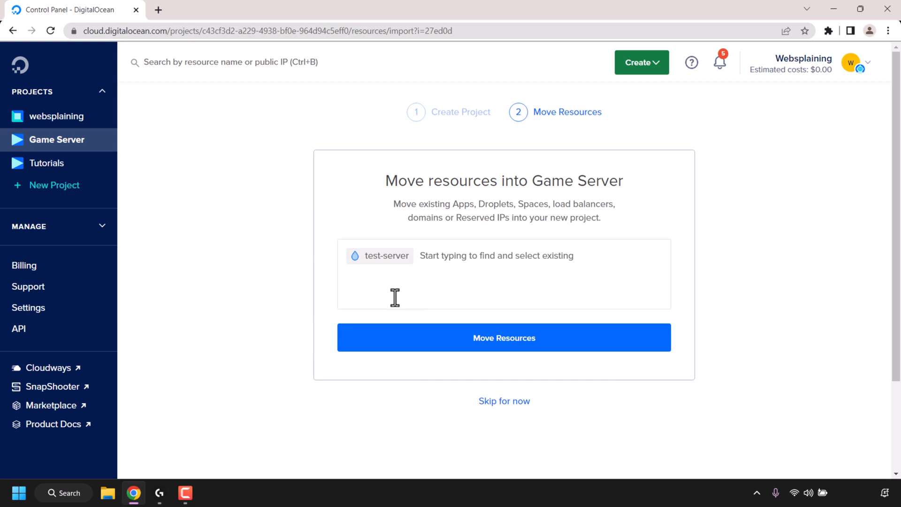
{"action": "mouse_move", "coordinate": [479, 282]}
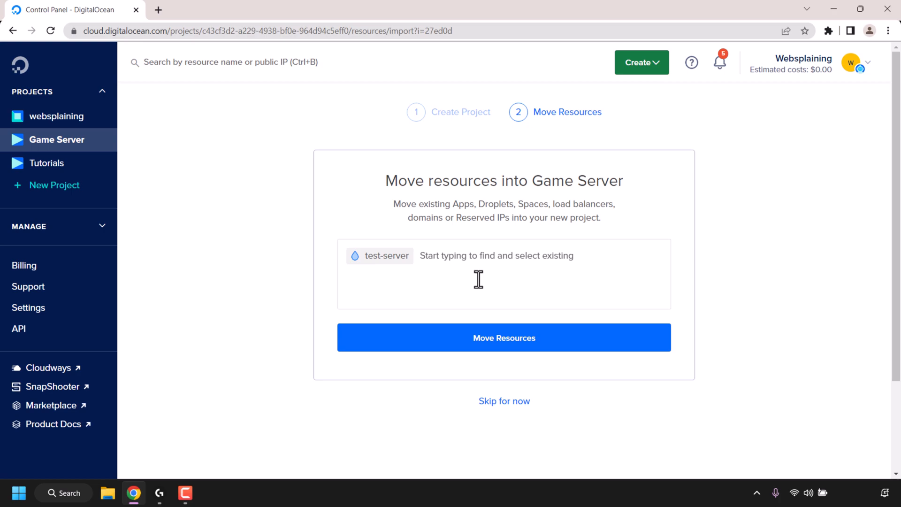
{"action": "left_click", "coordinate": [504, 338]}
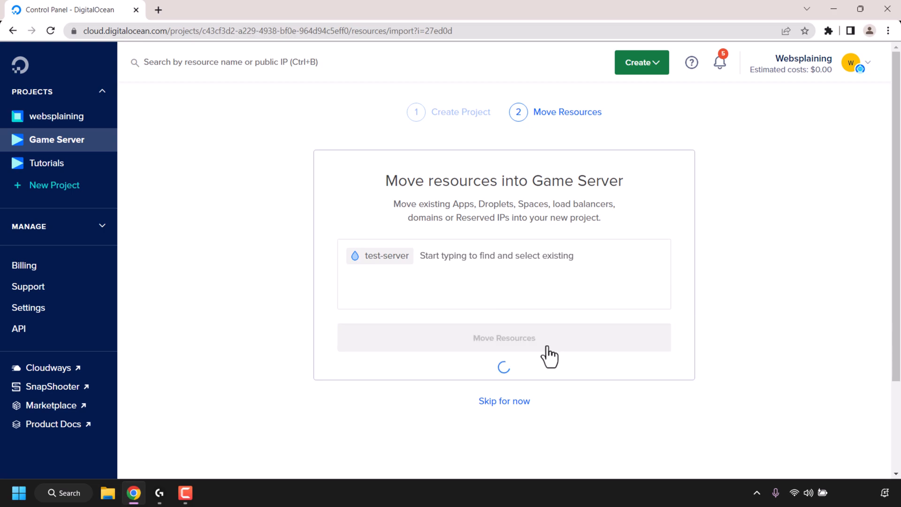
{"action": "left_click", "coordinate": [505, 338]}
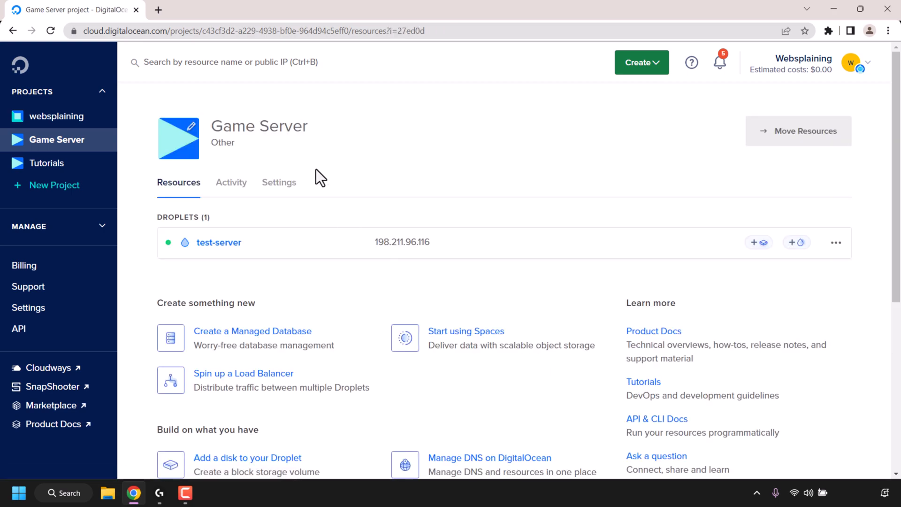
{"action": "mouse_move", "coordinate": [338, 251]}
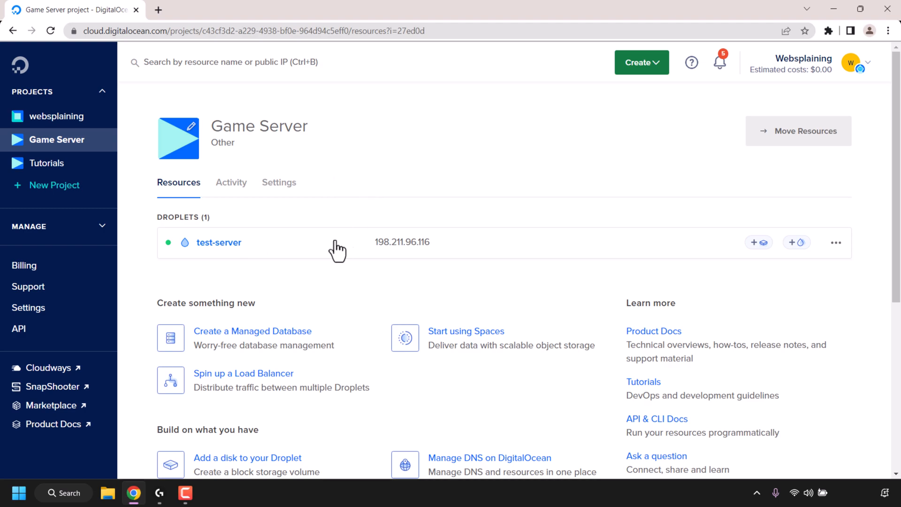
{"action": "mouse_move", "coordinate": [311, 253]}
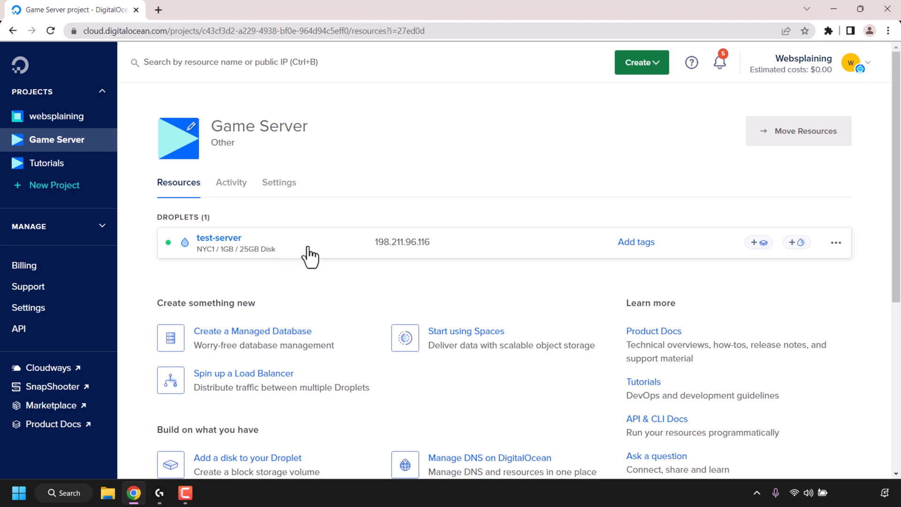
View the Tutorials project to confirm it has no droplets, then return to Game Server.
{"action": "left_click", "coordinate": [46, 162]}
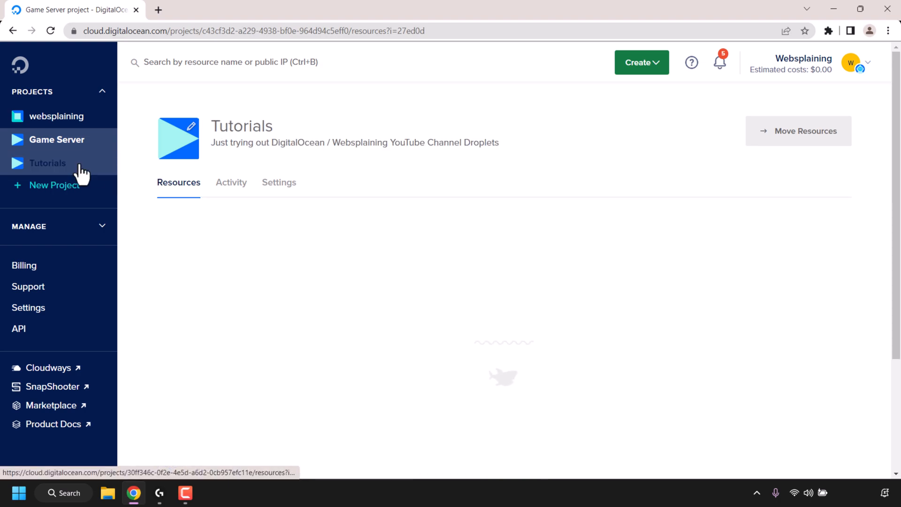
{"action": "left_click", "coordinate": [47, 162]}
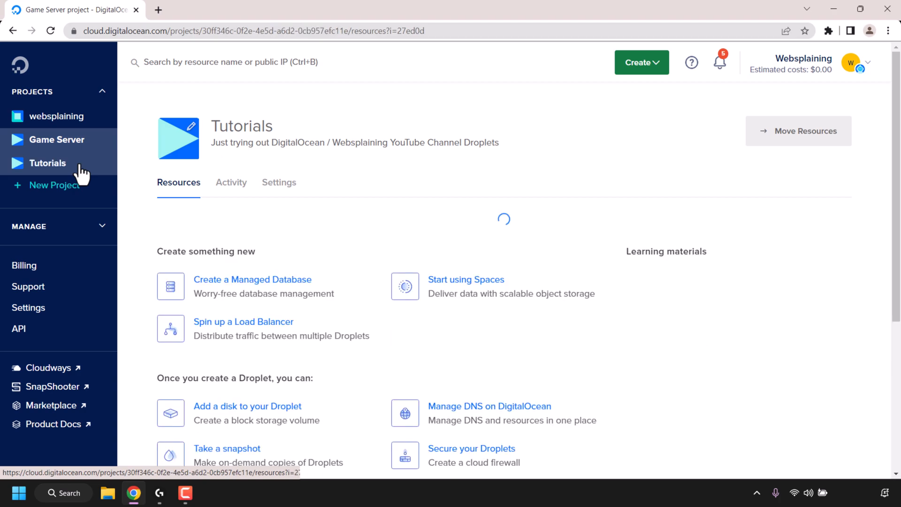
{"action": "left_click", "coordinate": [47, 163]}
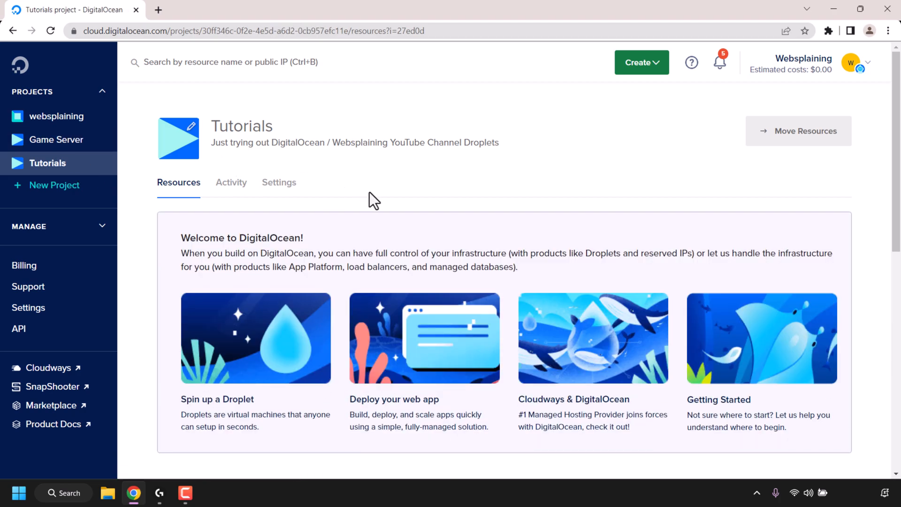
{"action": "mouse_move", "coordinate": [98, 161]}
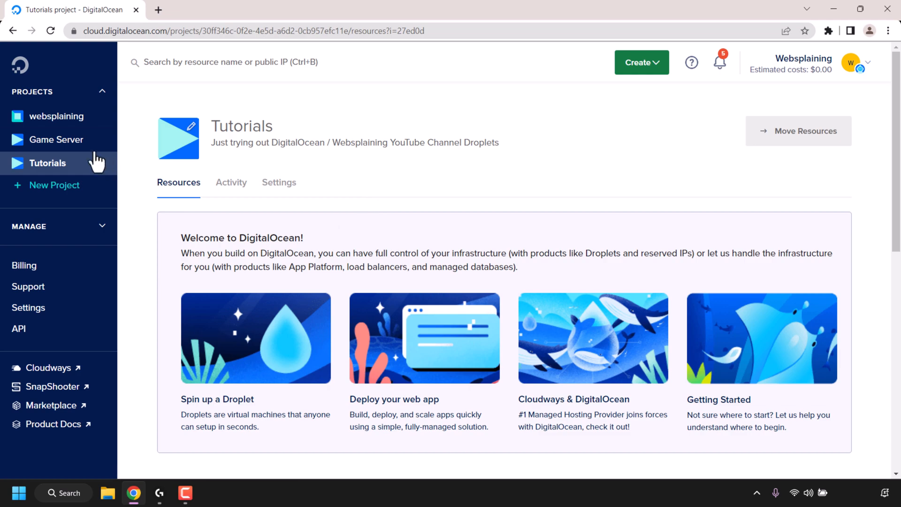
{"action": "left_click", "coordinate": [57, 139]}
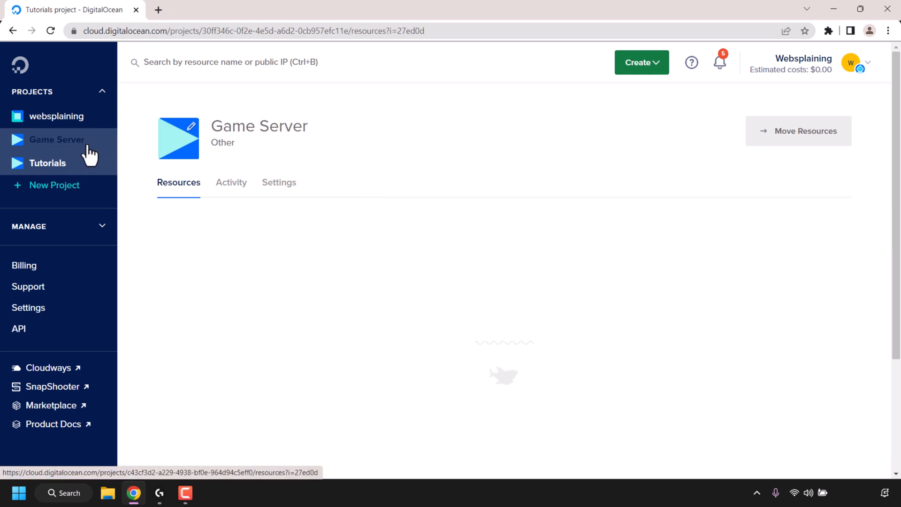
{"action": "left_click", "coordinate": [56, 139]}
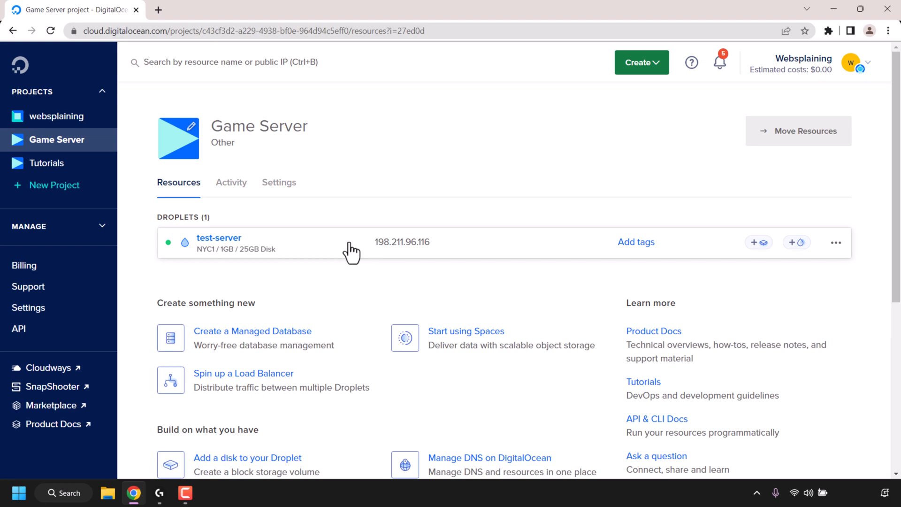
{"action": "mouse_move", "coordinate": [837, 242]}
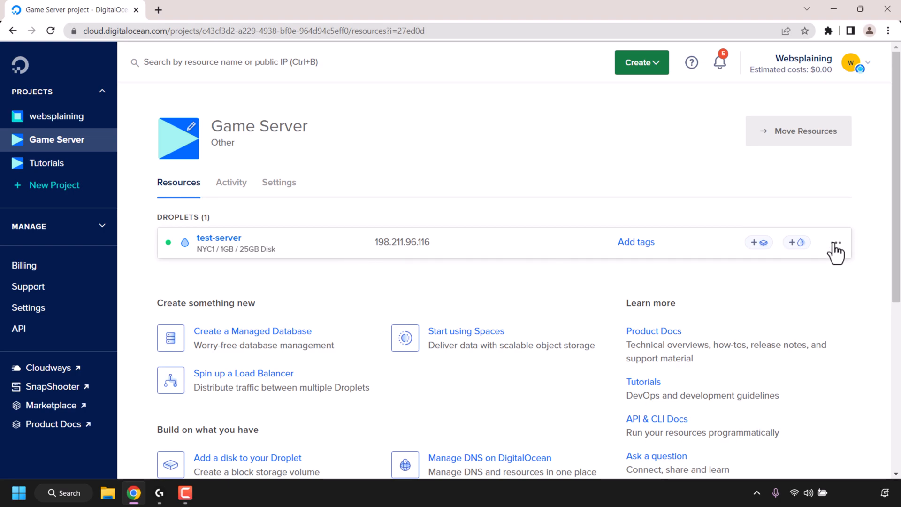
{"action": "mouse_move", "coordinate": [838, 254]}
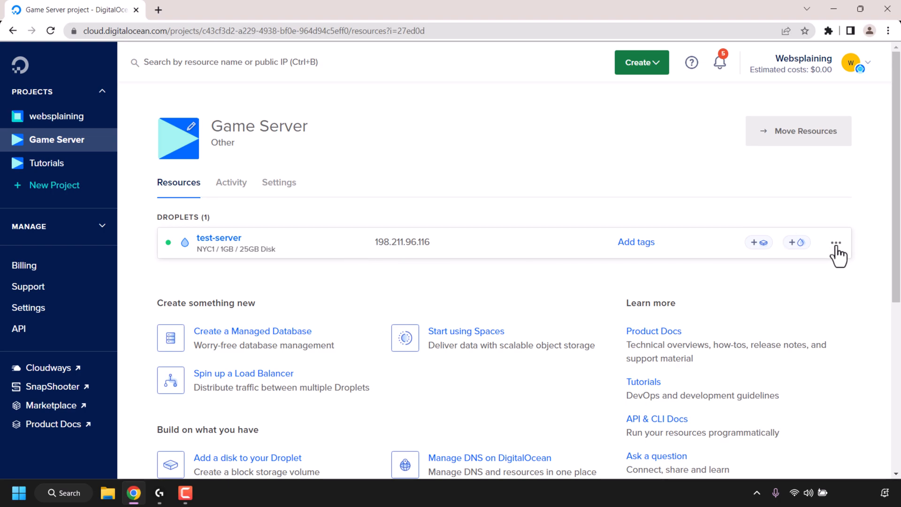
Move test-server from Game Server back to Tutorials using its Move to action.
{"action": "left_click", "coordinate": [835, 242]}
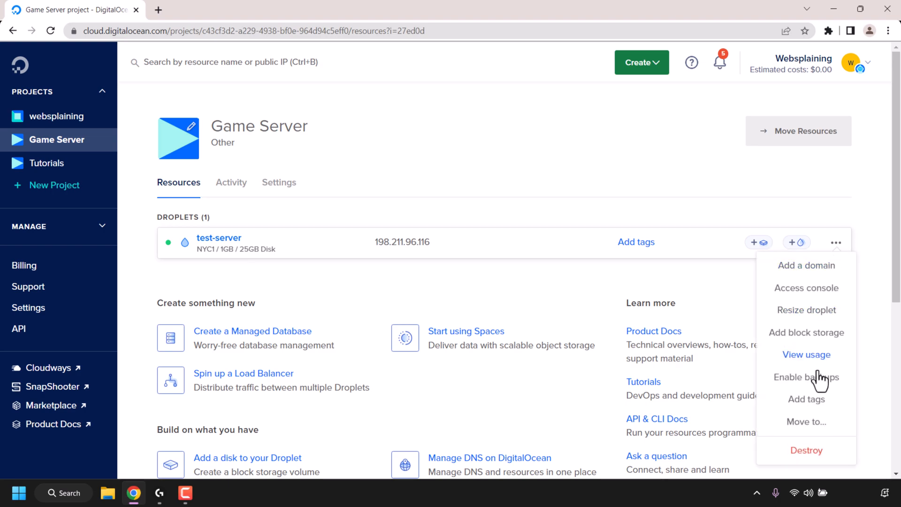
{"action": "left_click", "coordinate": [806, 422]}
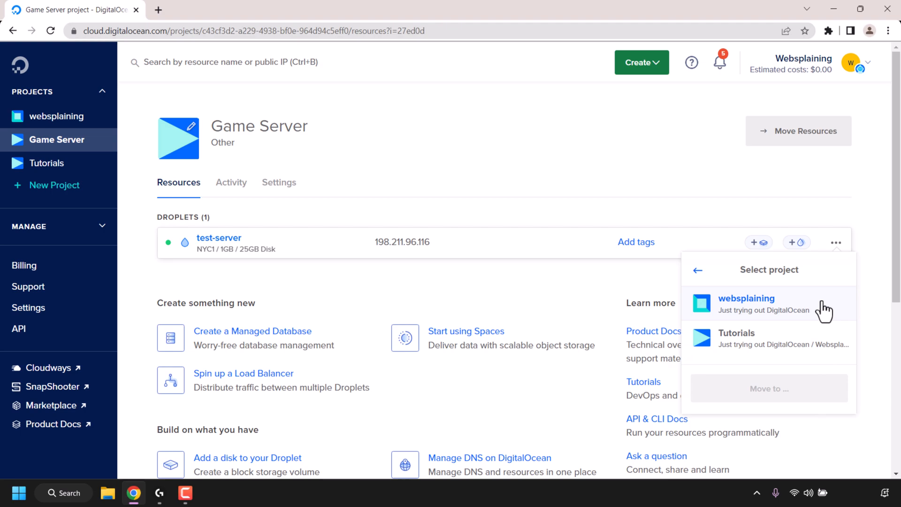
{"action": "mouse_move", "coordinate": [822, 327]}
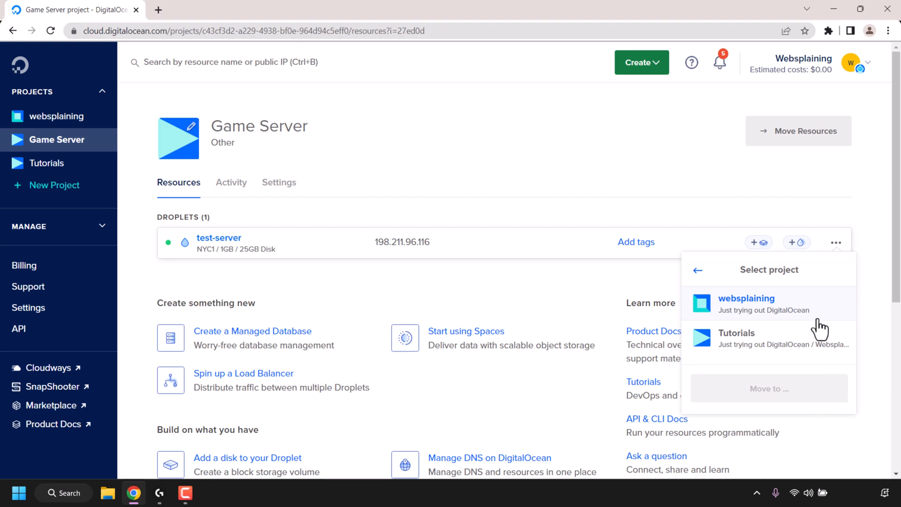
{"action": "mouse_move", "coordinate": [798, 356]}
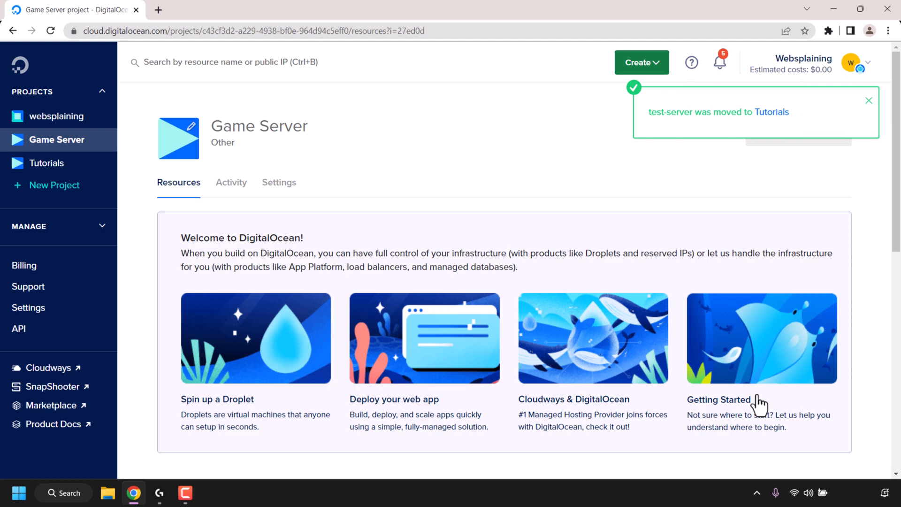
{"action": "left_click", "coordinate": [869, 100]}
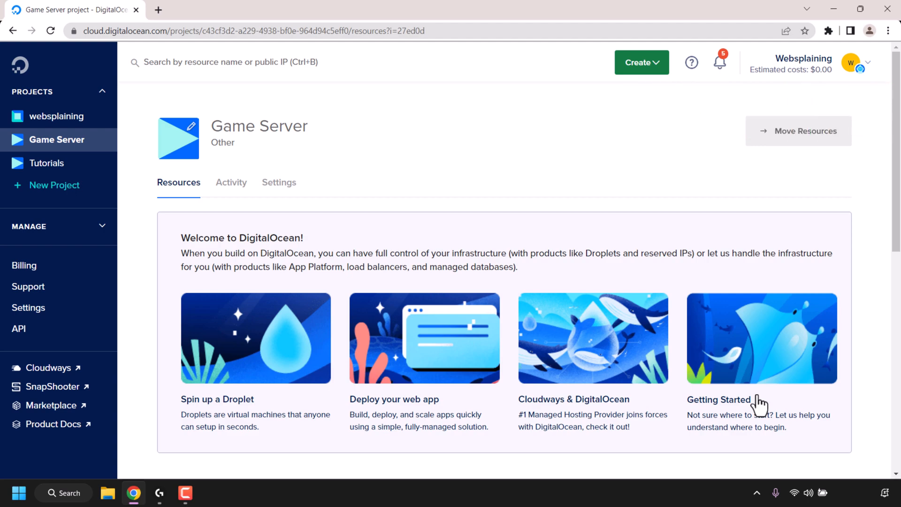
Open Tutorials and confirm test-server appears in its Droplets list.
{"action": "left_click", "coordinate": [47, 163]}
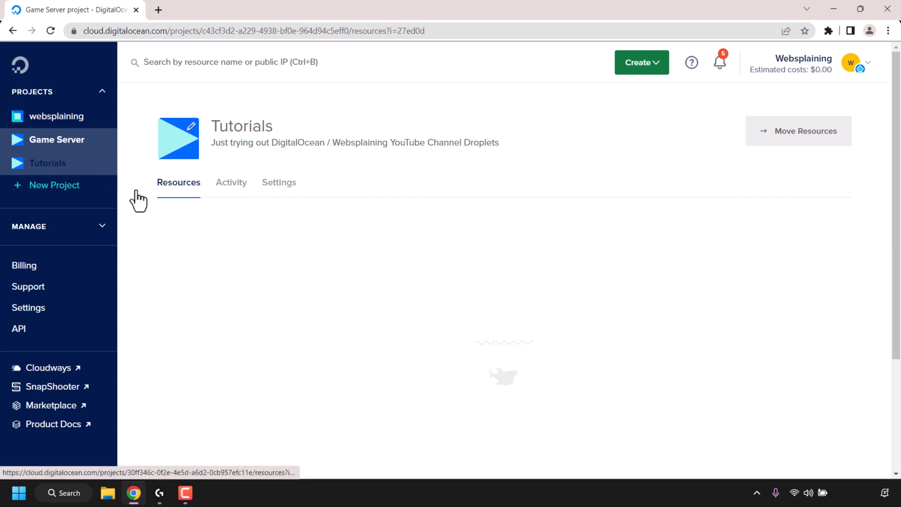
{"action": "left_click", "coordinate": [47, 163]}
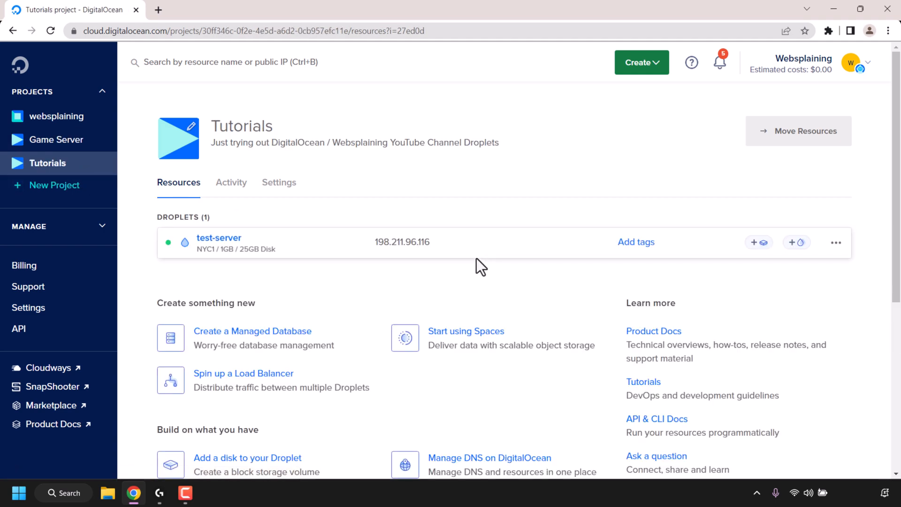
{"action": "mouse_move", "coordinate": [335, 305]}
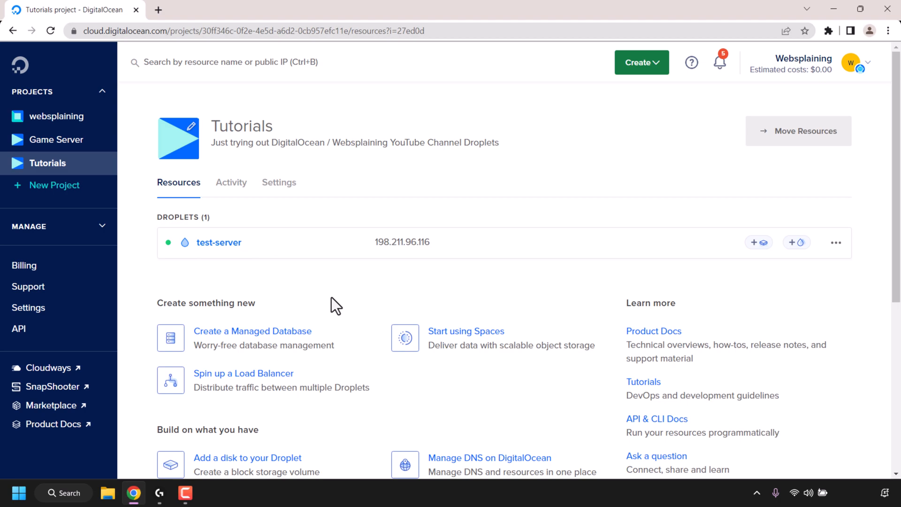